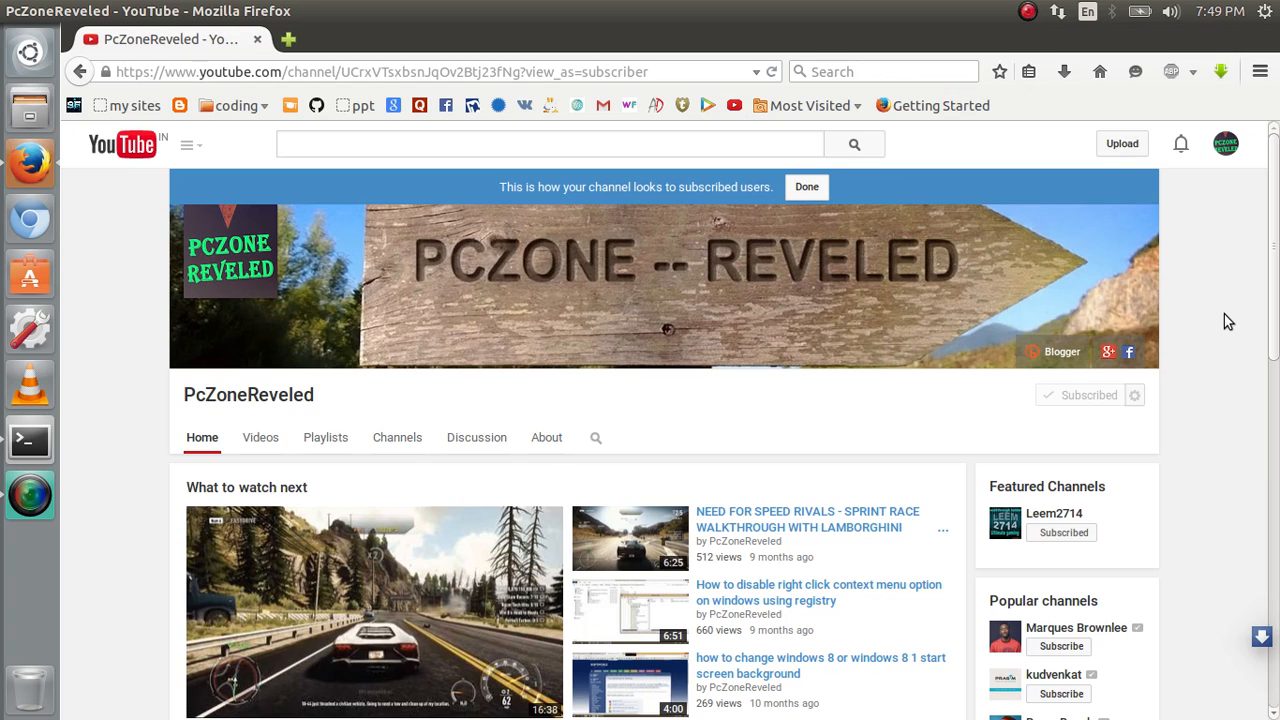
mouse_move(58, 113)
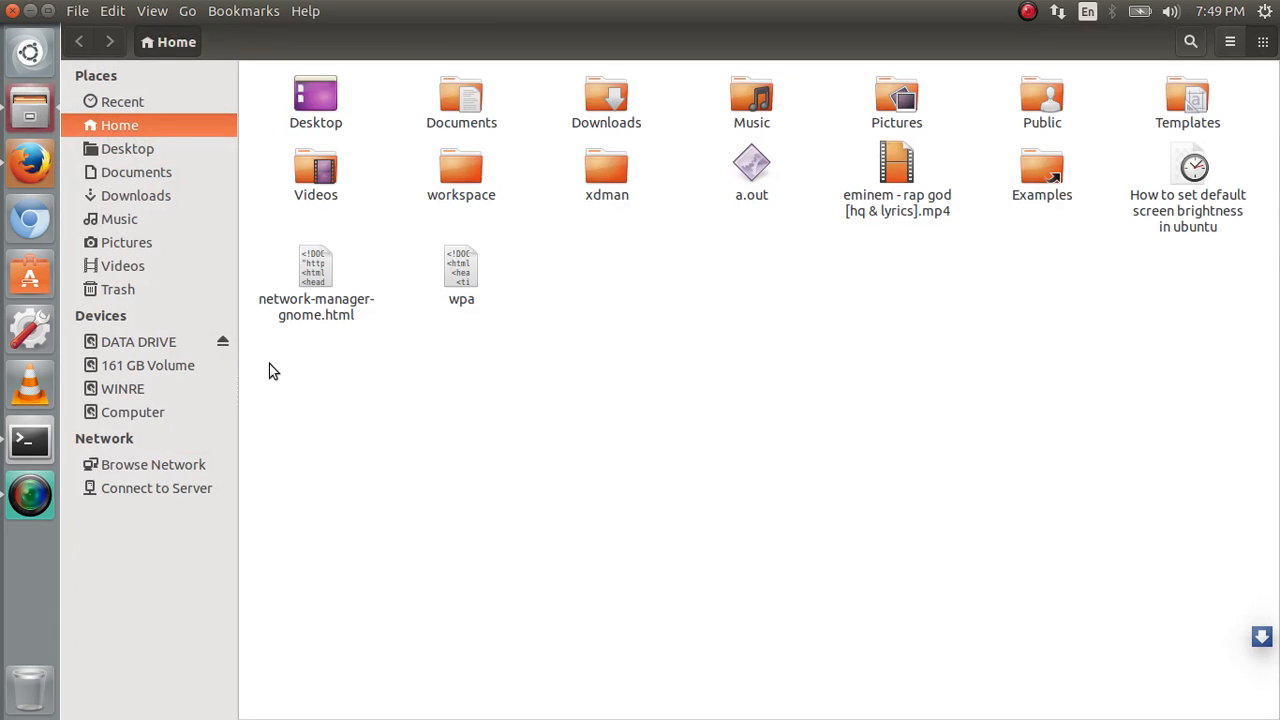
Step: Browse from Computer into /sys/class/backlight/intel_backlight to reveal its brightness files
click(133, 412)
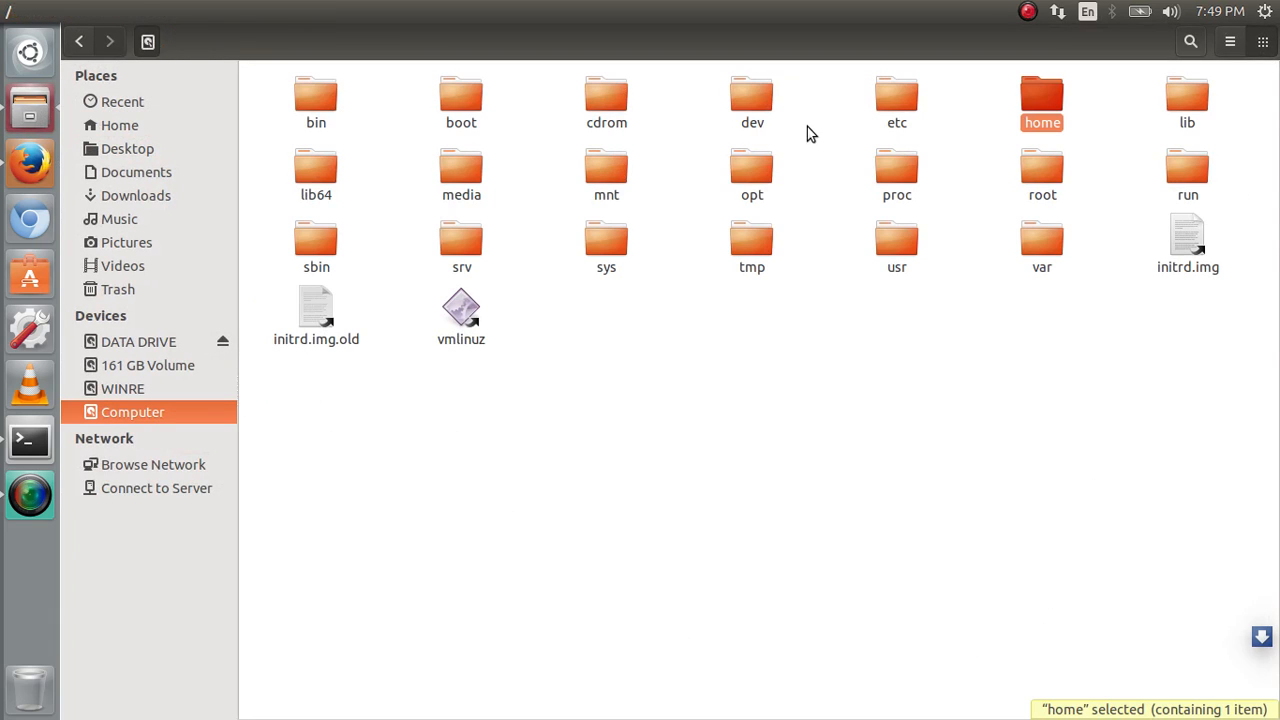
double_click(607, 245)
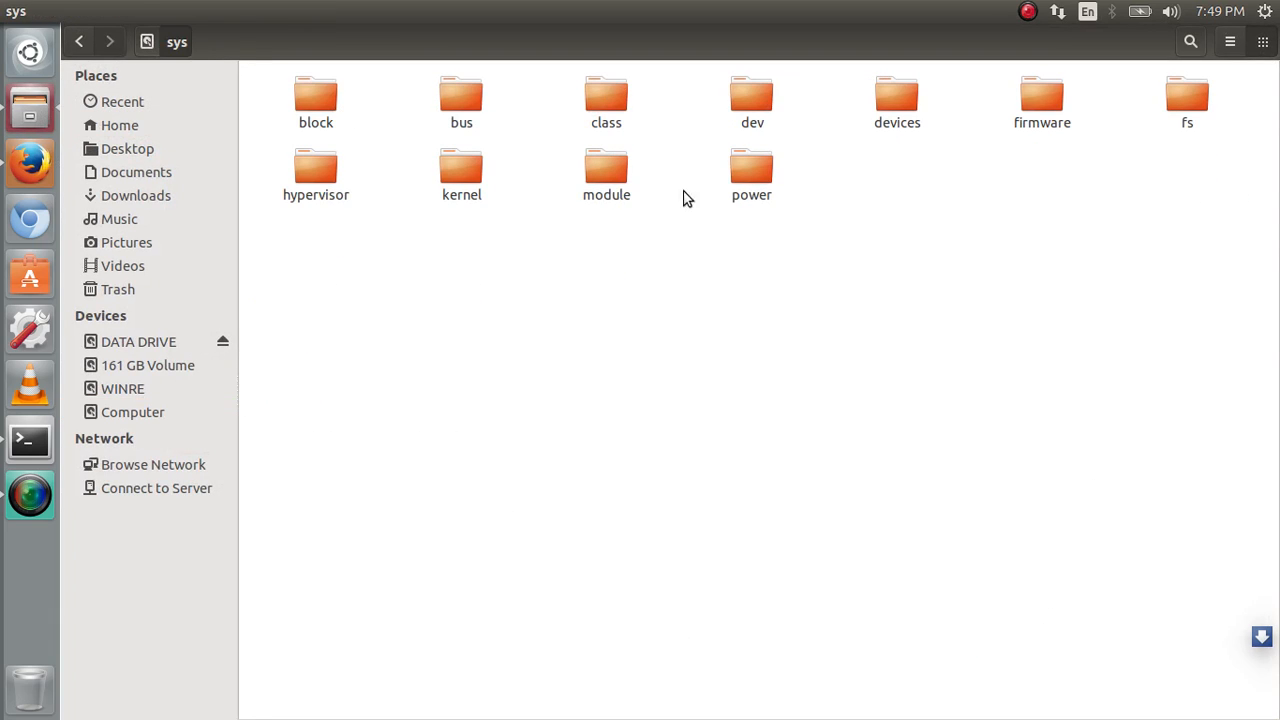
double_click(606, 95)
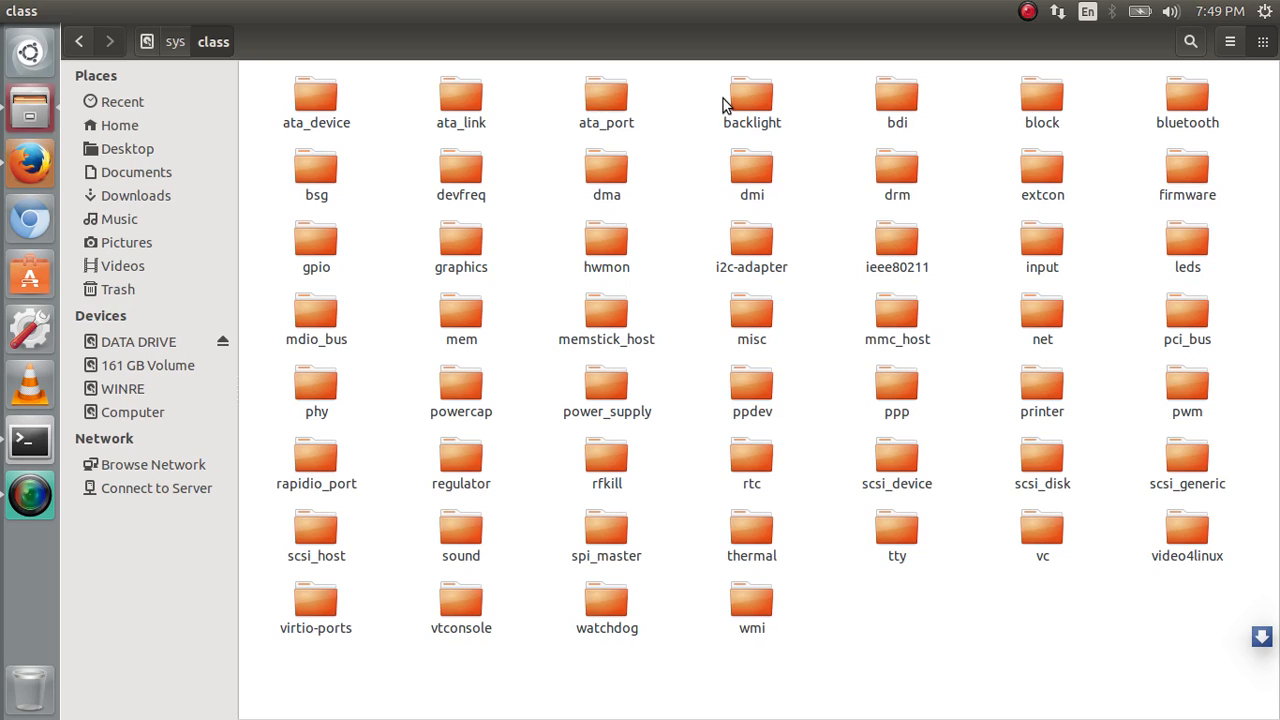
double_click(752, 95)
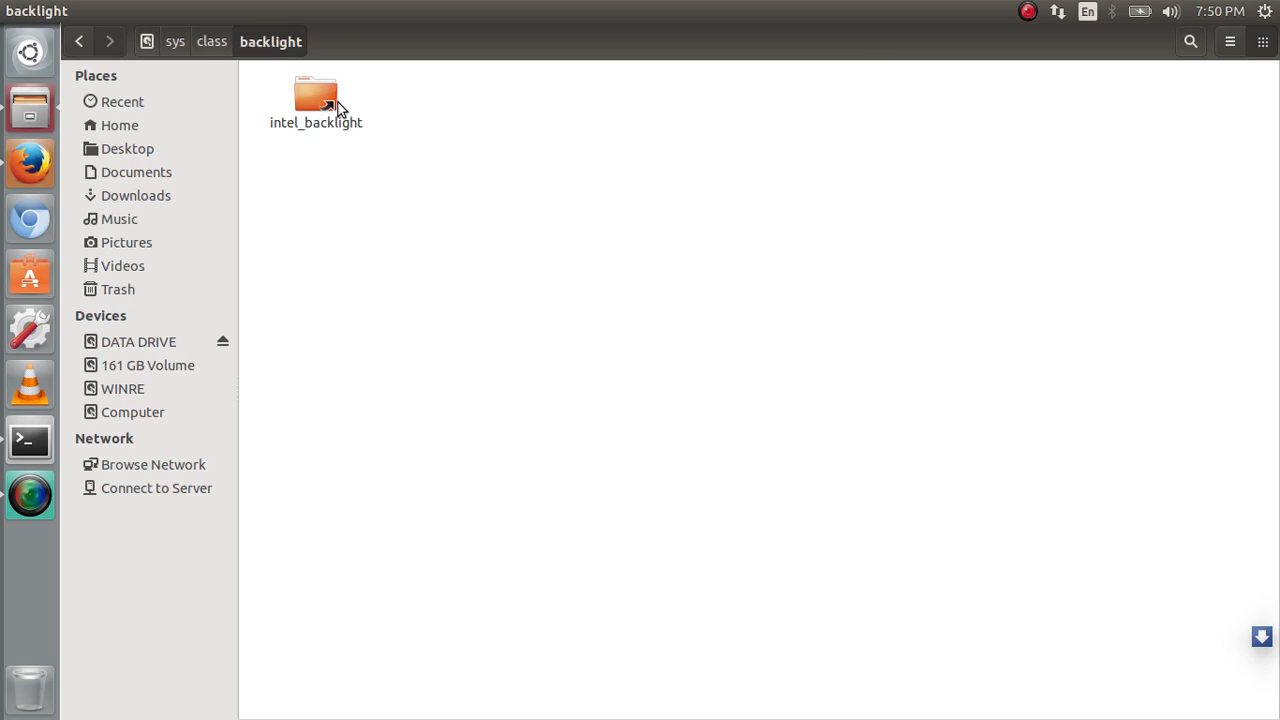
double_click(316, 95)
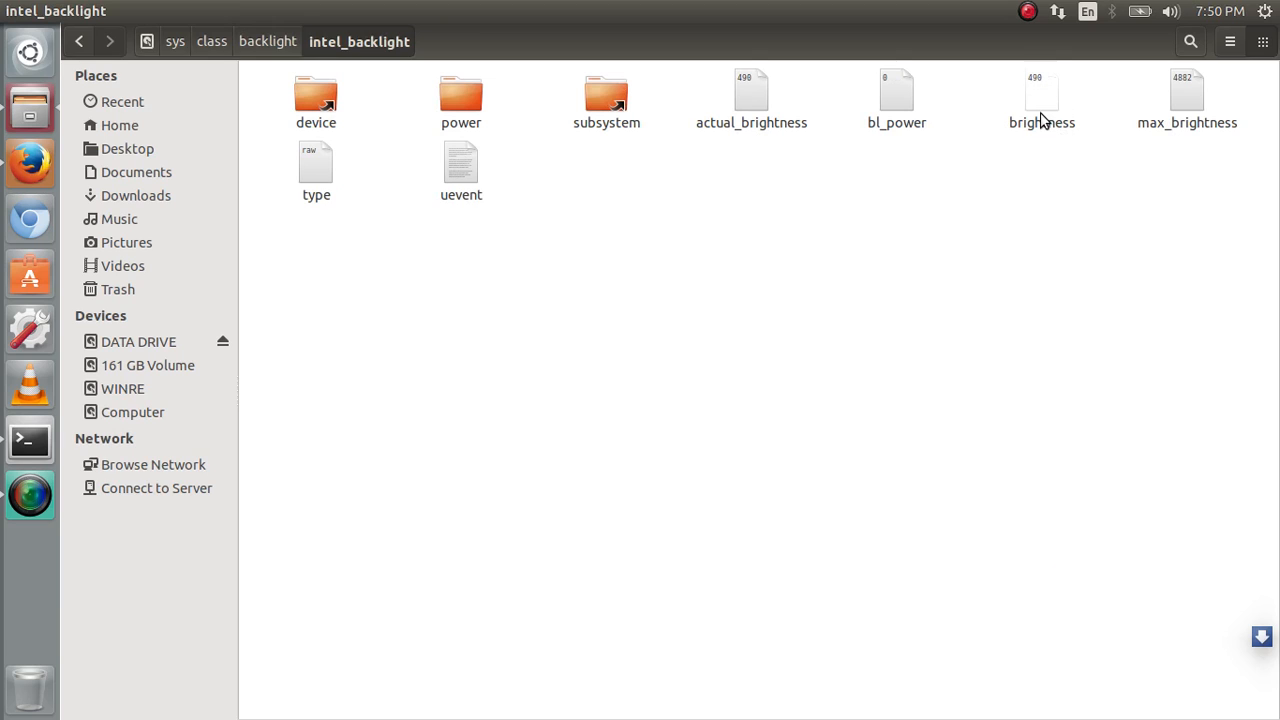
Step: Open the brightness file in the text editor, showing the value 490
double_click(1042, 95)
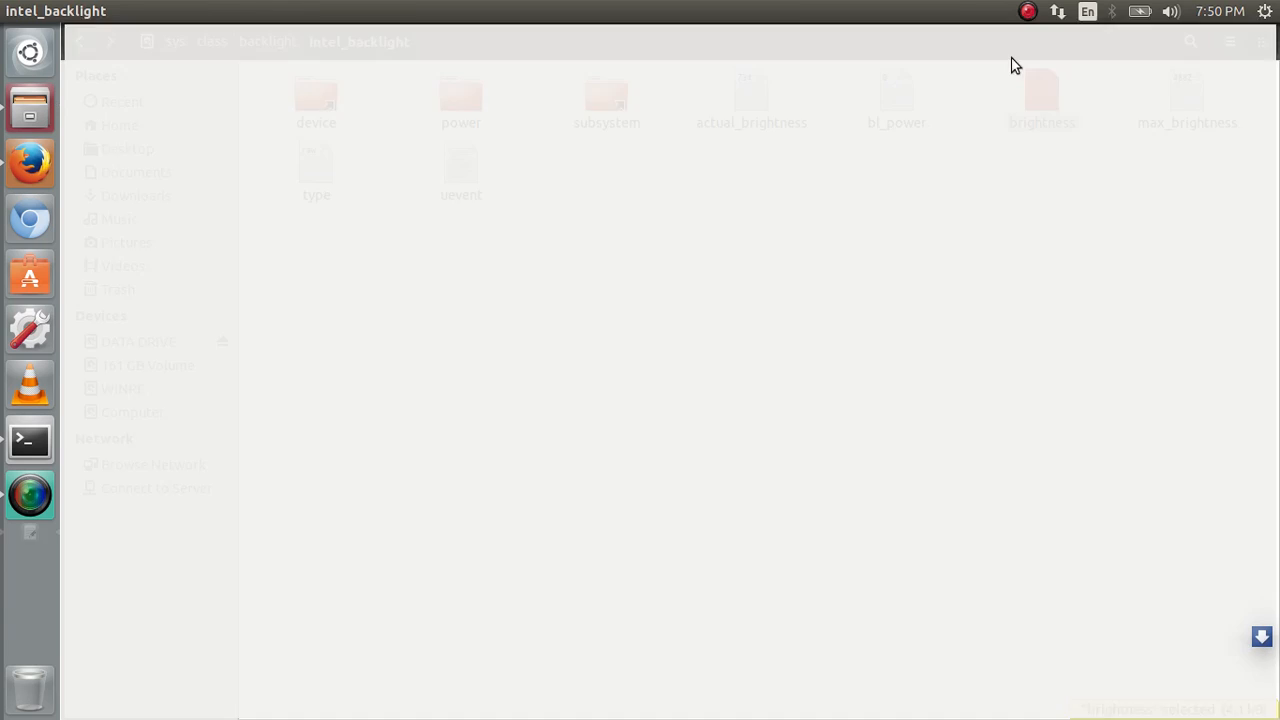
click(1042, 95)
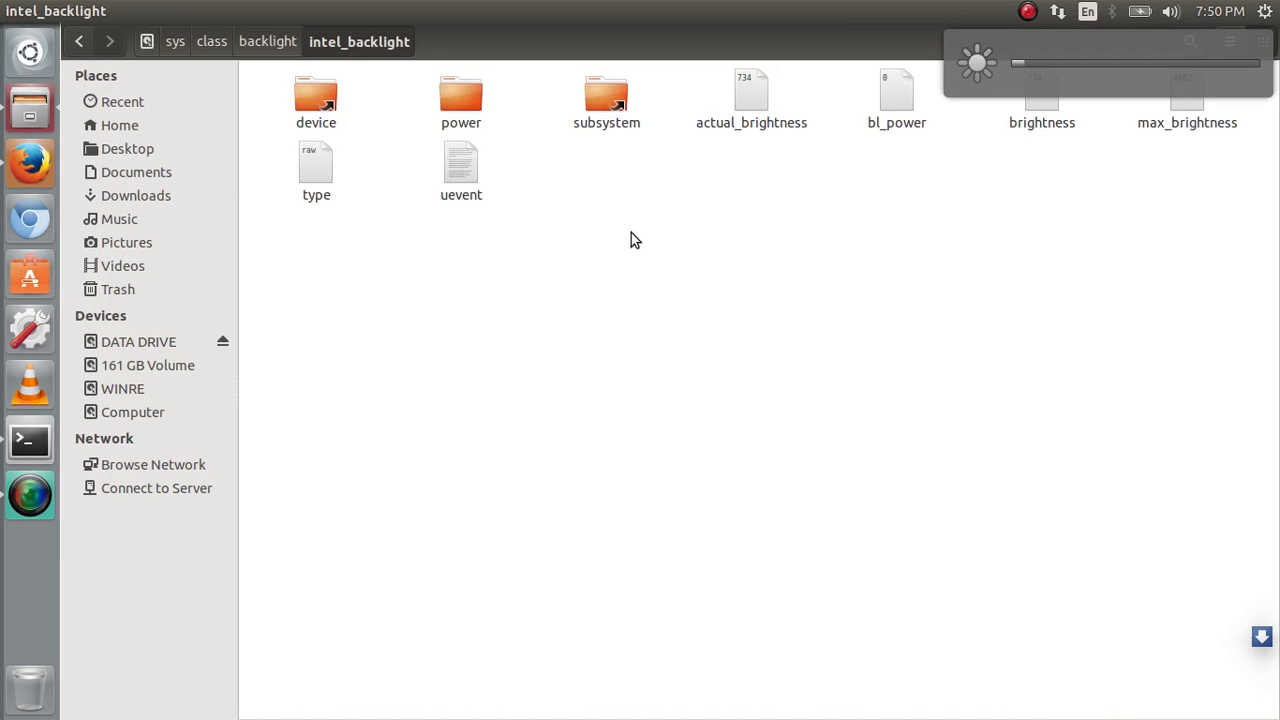
click(1041, 95)
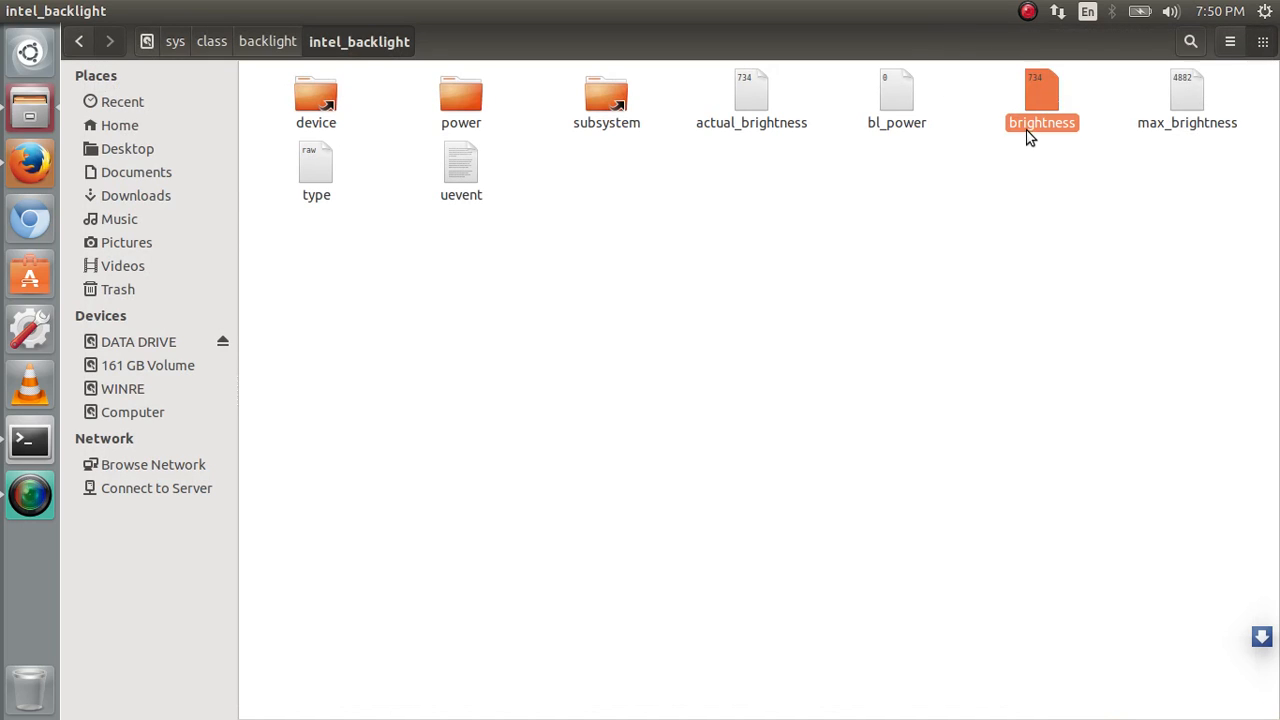
double_click(1041, 95)
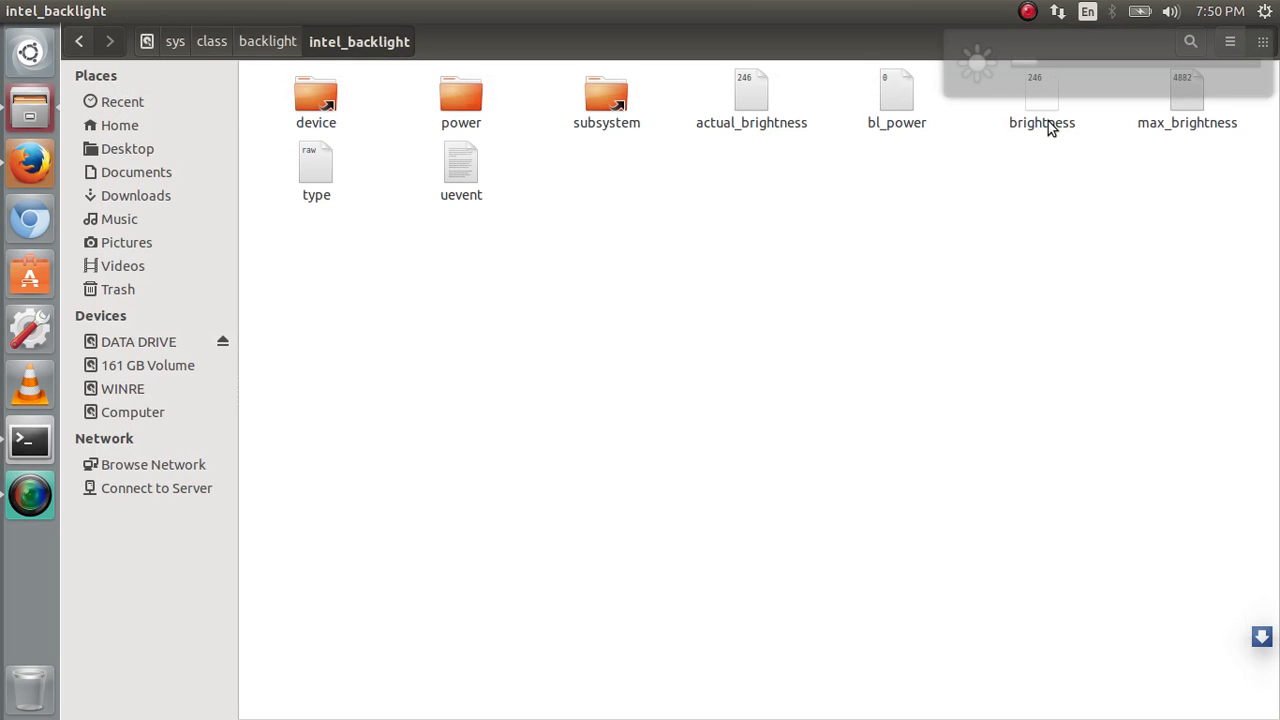
double_click(1041, 95)
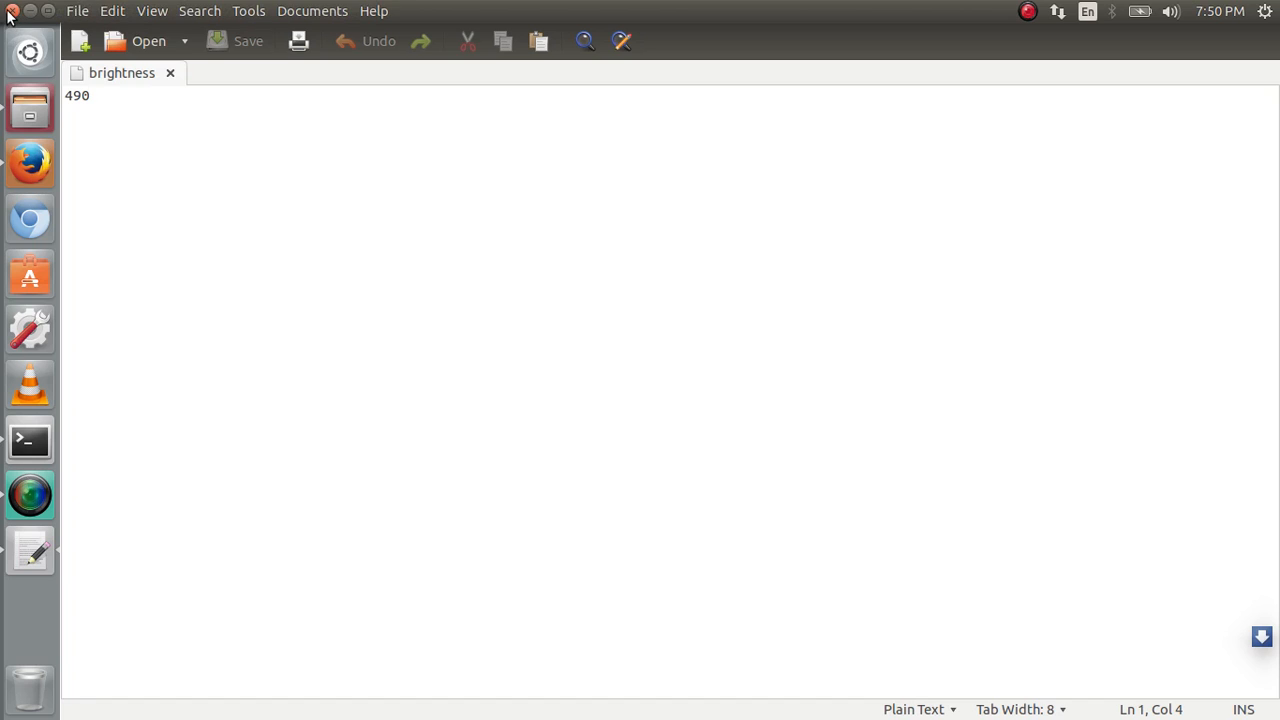
Step: Bring up the folder's right-click menu and dismiss it
right_click(693, 278)
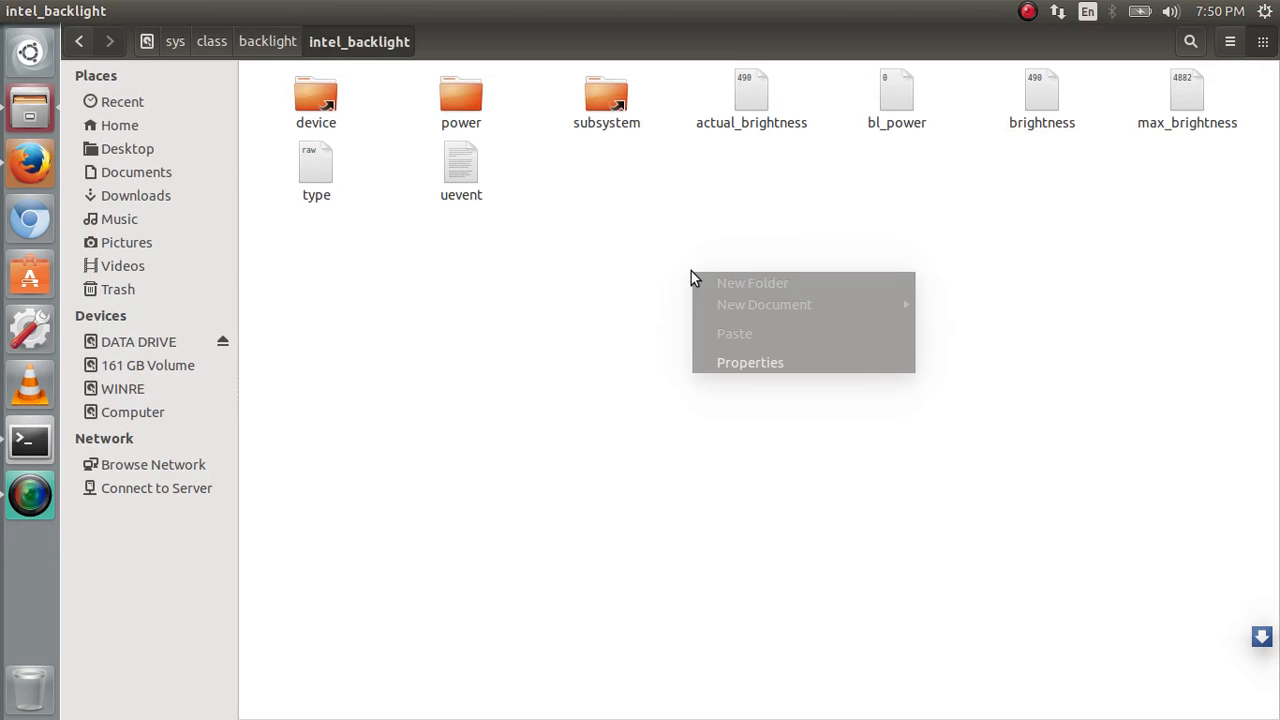
click(645, 316)
text(terminal)
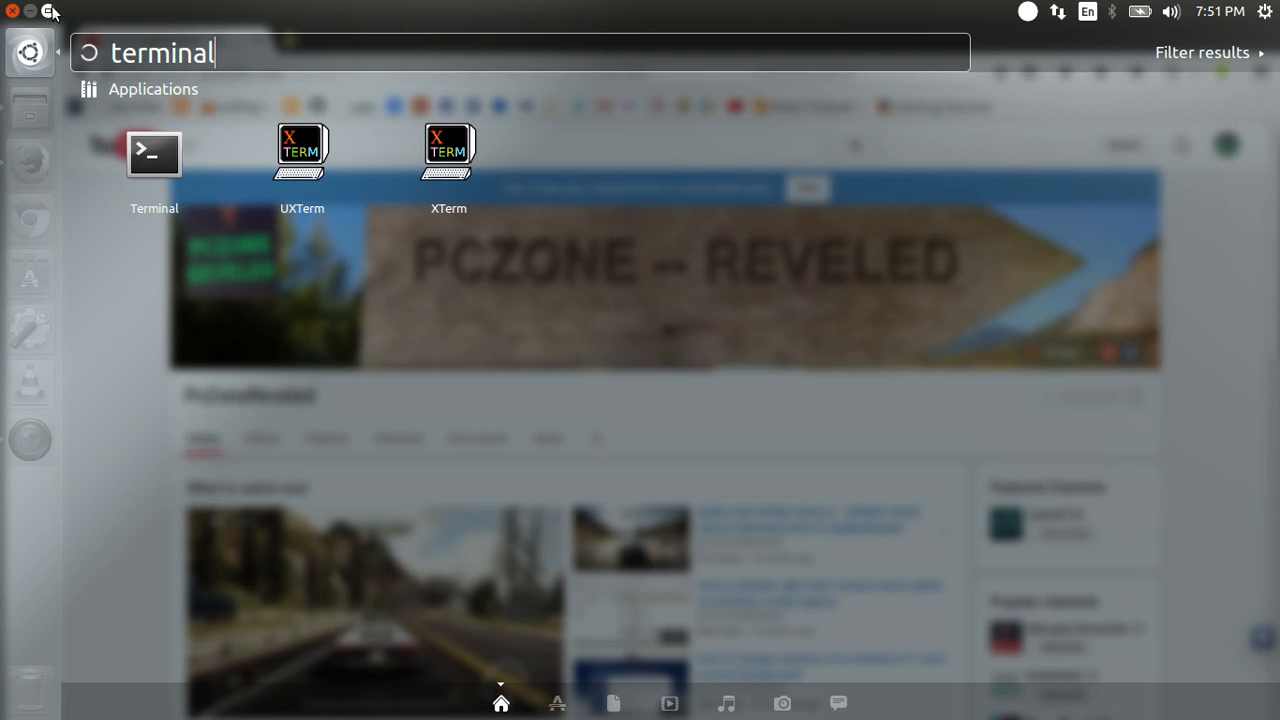
Step: Launch Terminal, get a root shell, and type 'sudo gedit /etc/rc.local'
click(154, 153)
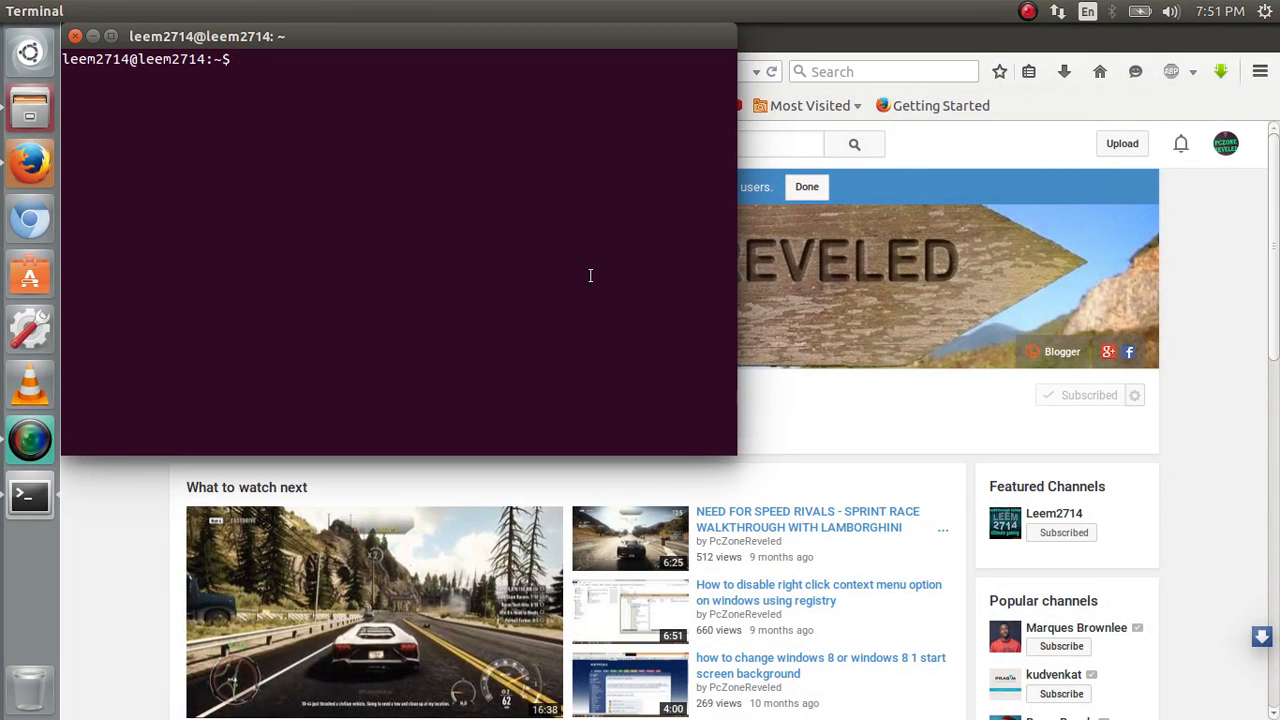
text(sodu)
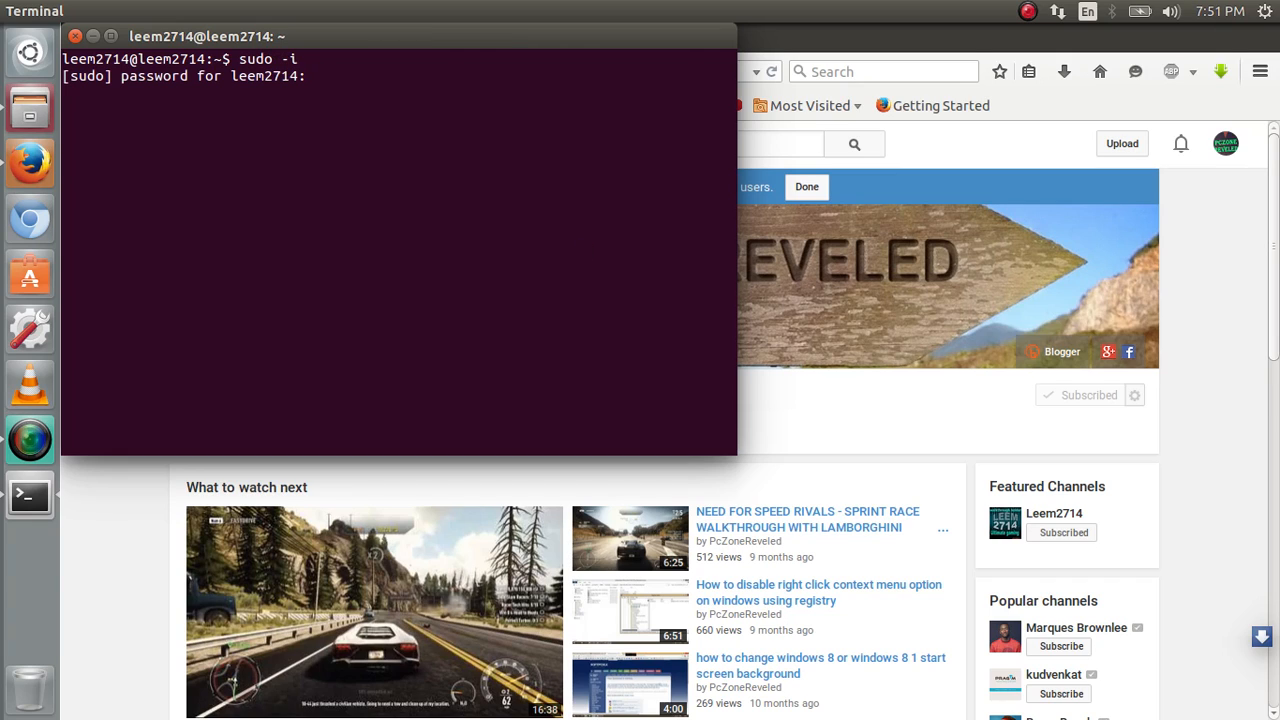
key(Return)
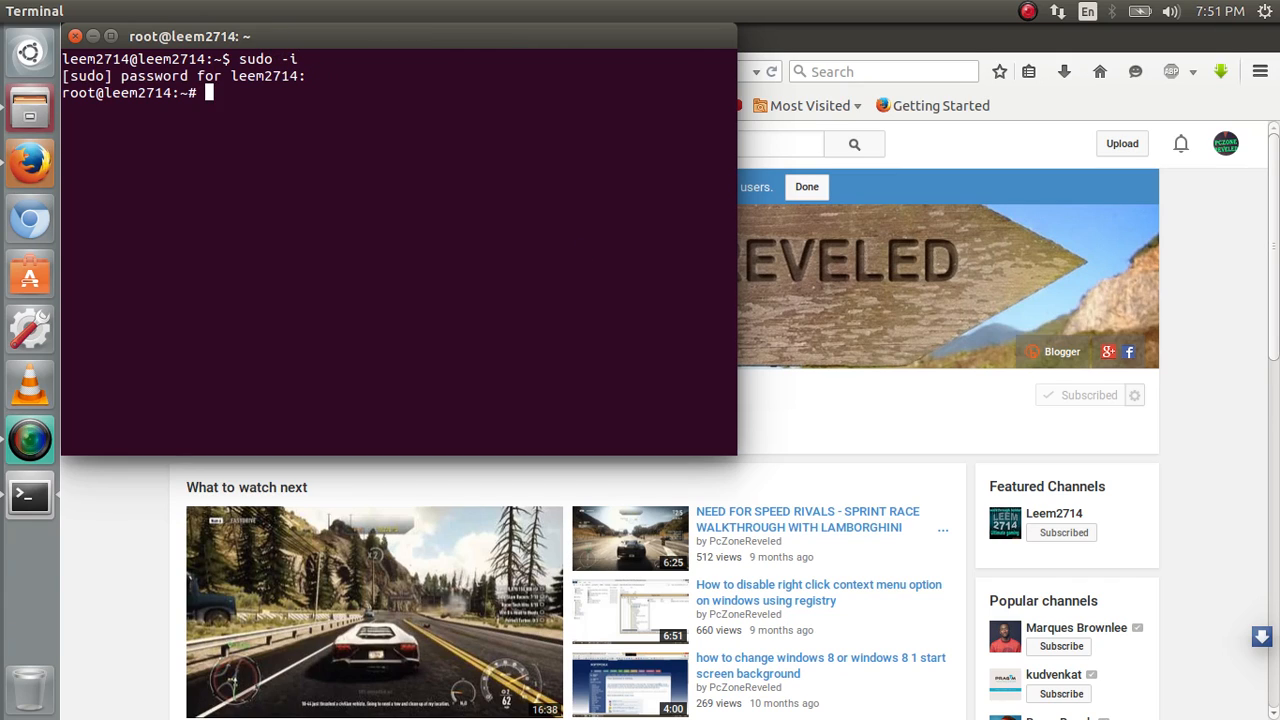
mouse_move(313, 127)
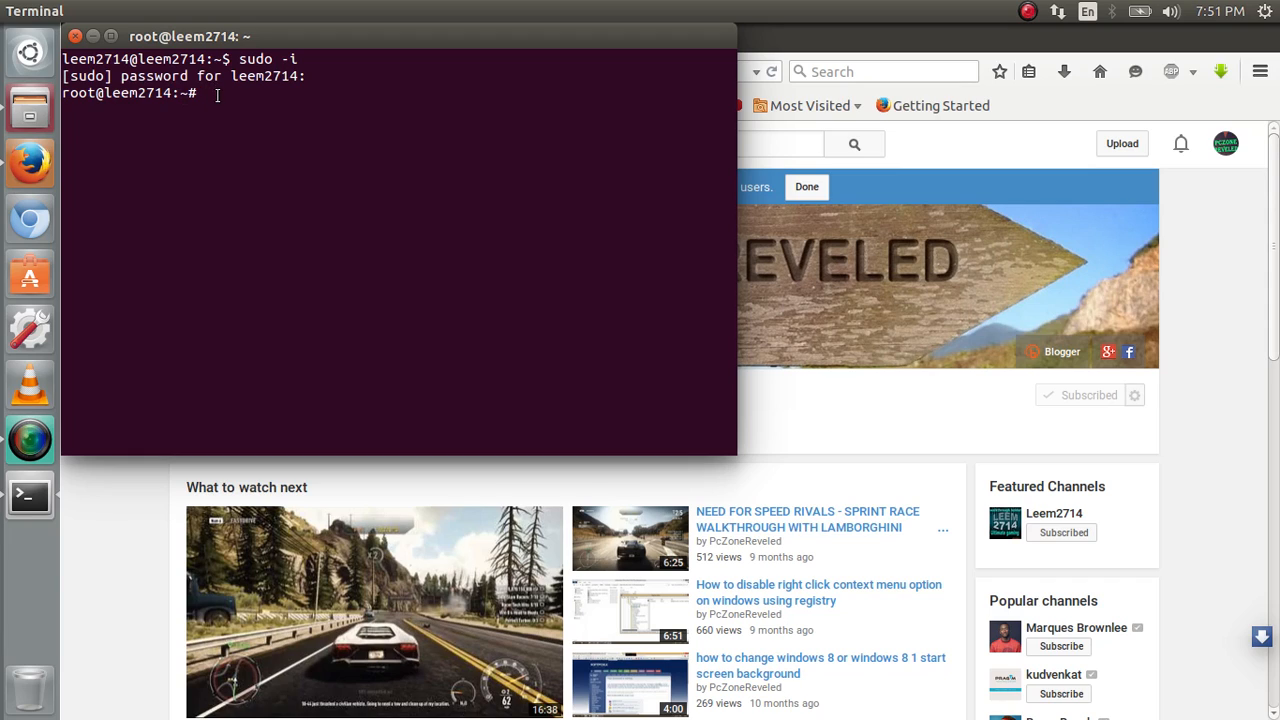
text(sudo gedit /etc/rc.local)
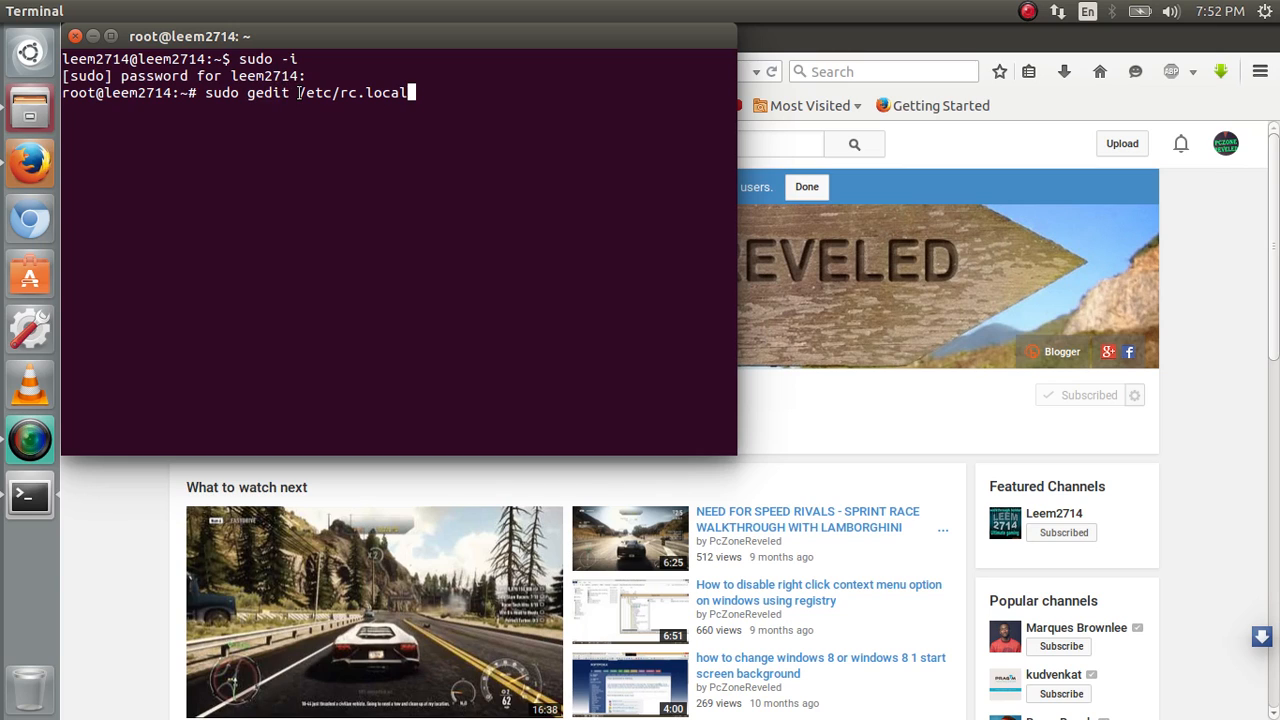
Step: Open /etc/rc.local in gedit, check the echo 490 brightness line, and close gedit
key(Return)
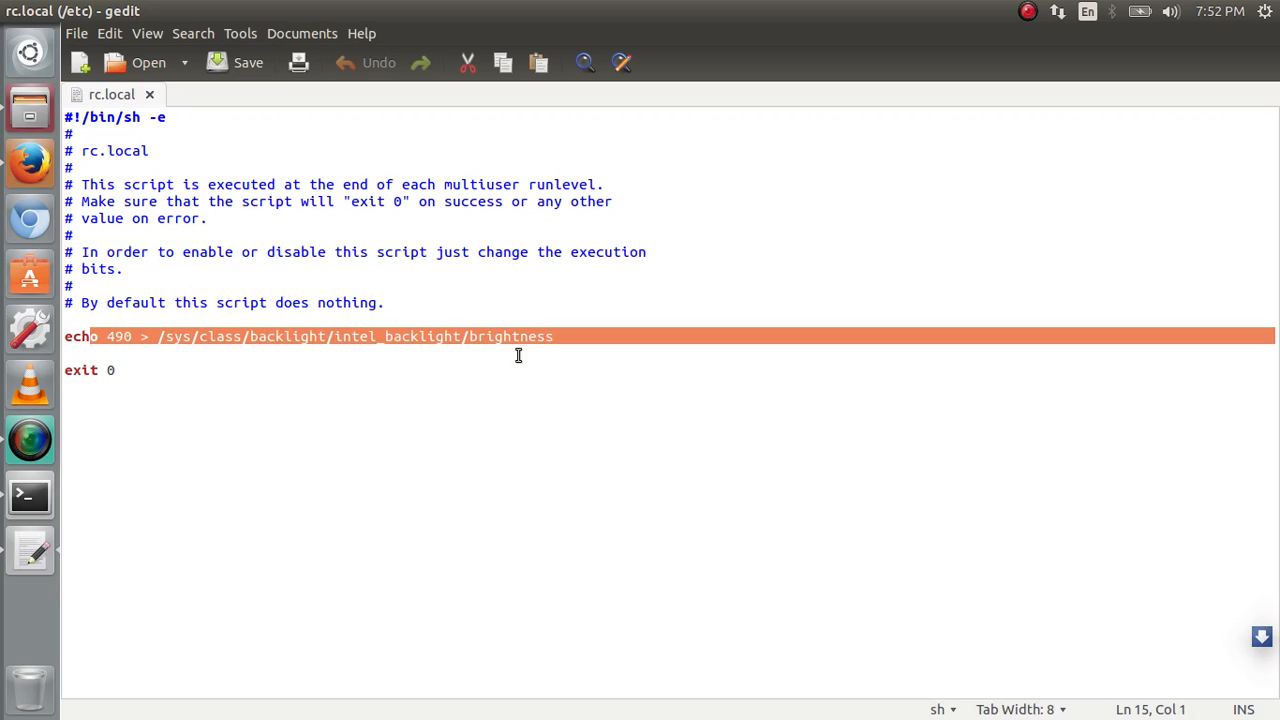
click(197, 336)
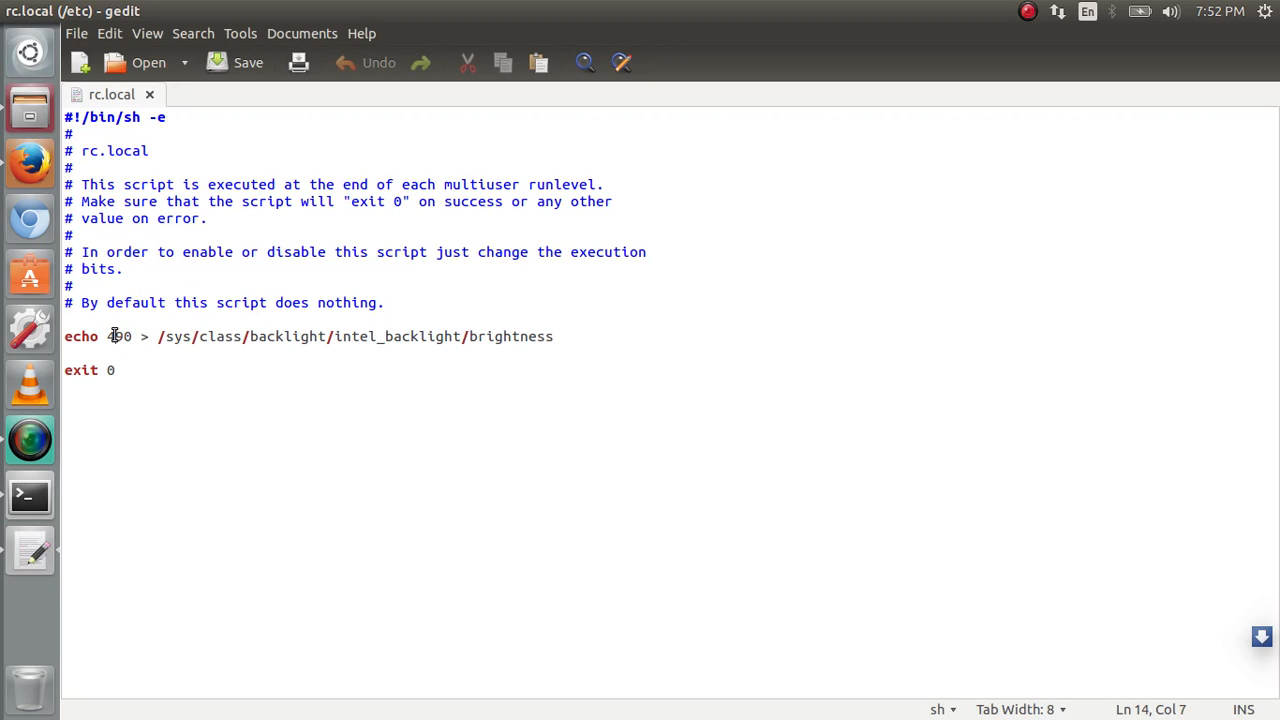
click(248, 62)
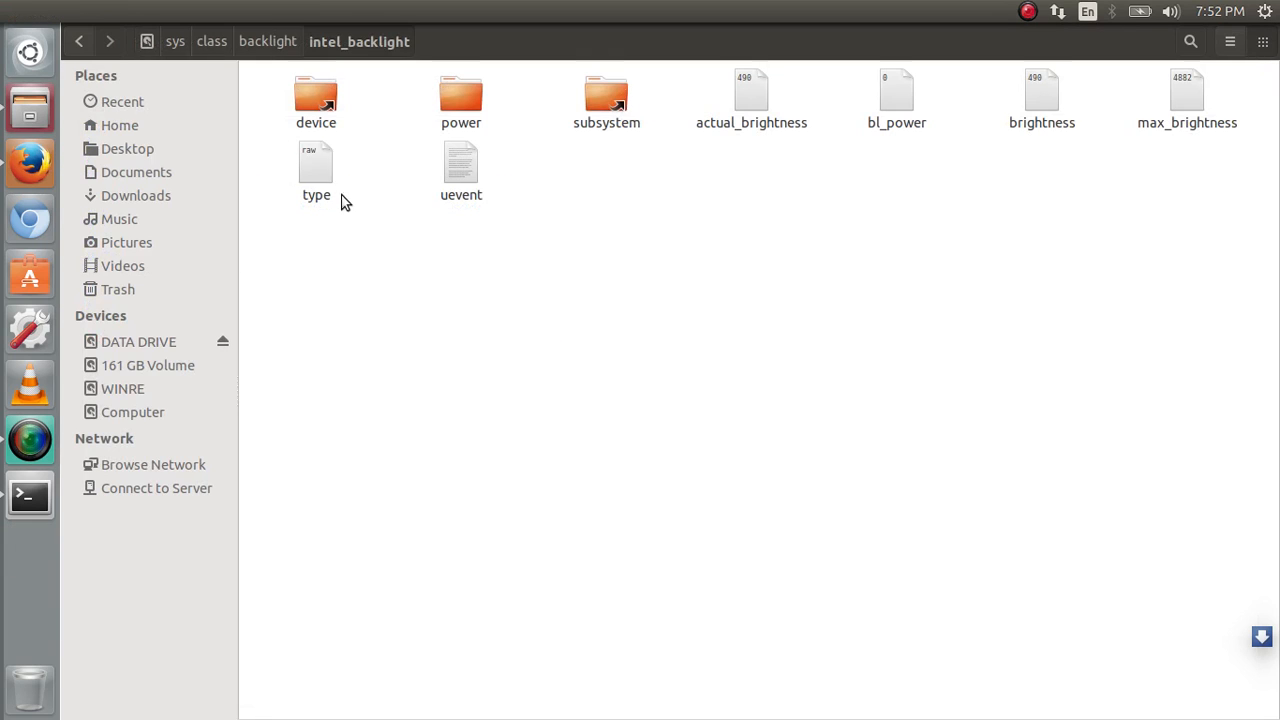
mouse_move(35, 10)
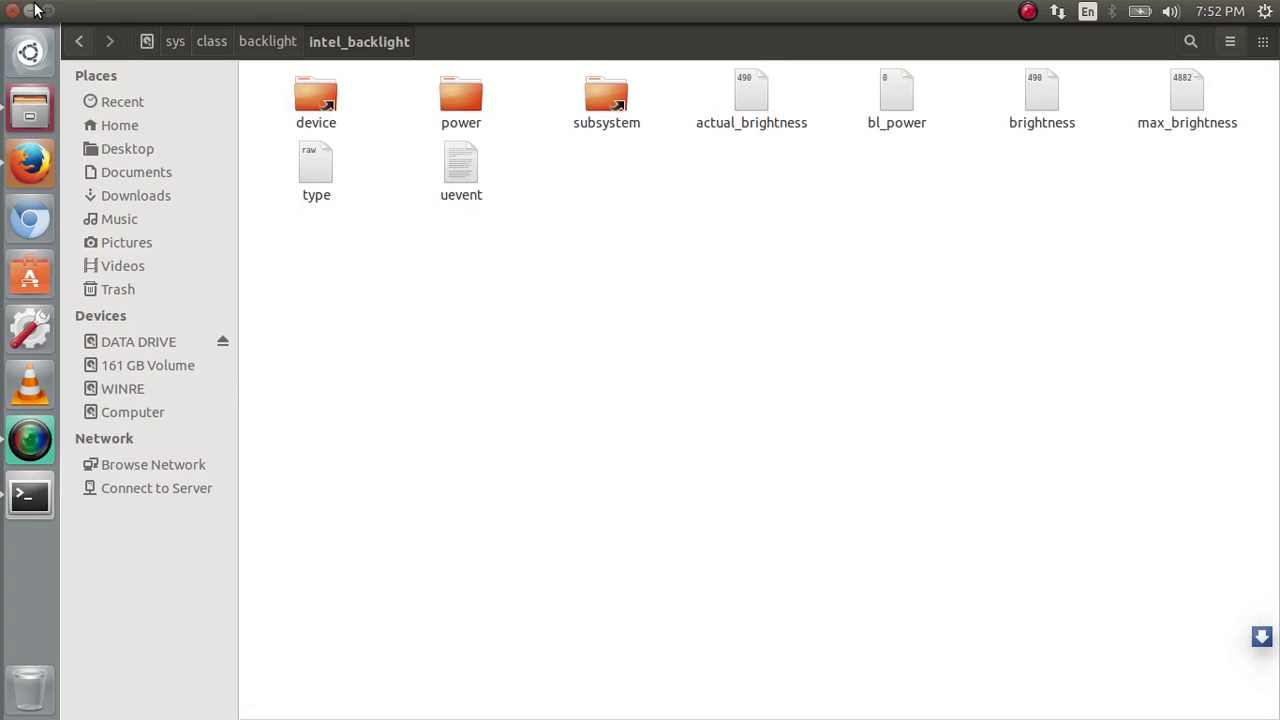
mouse_move(116, 245)
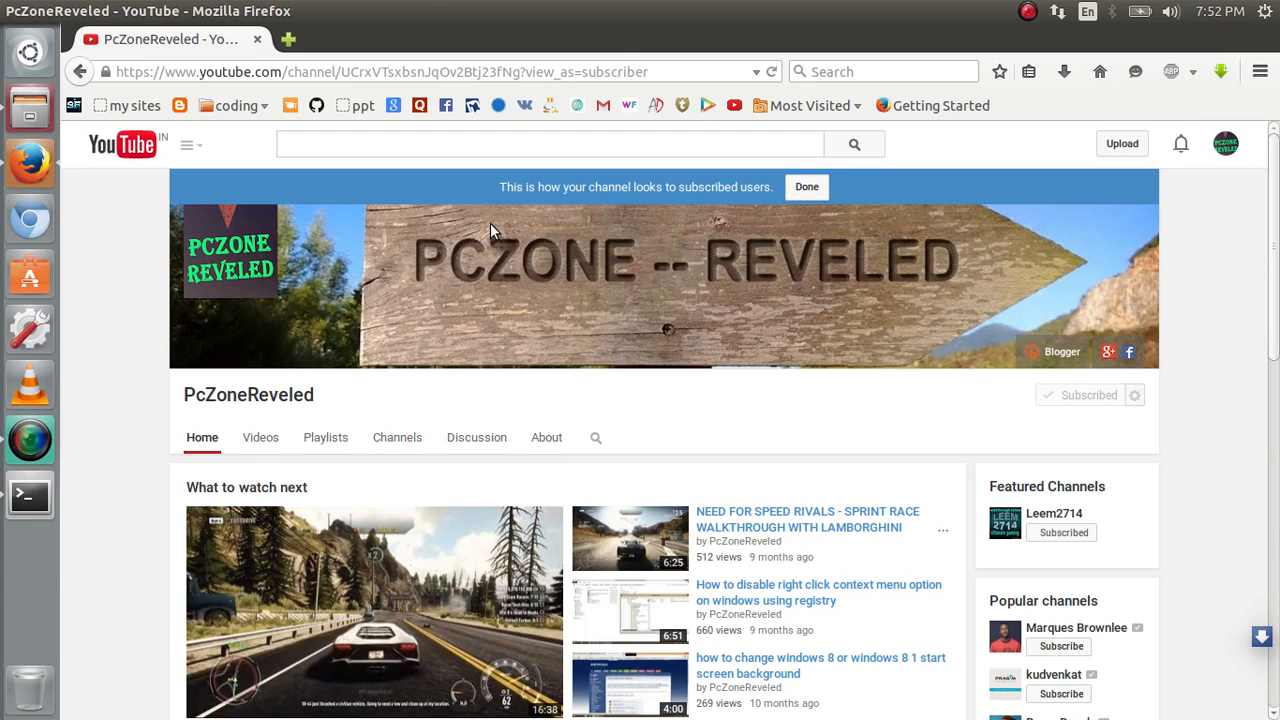
mouse_move(710, 295)
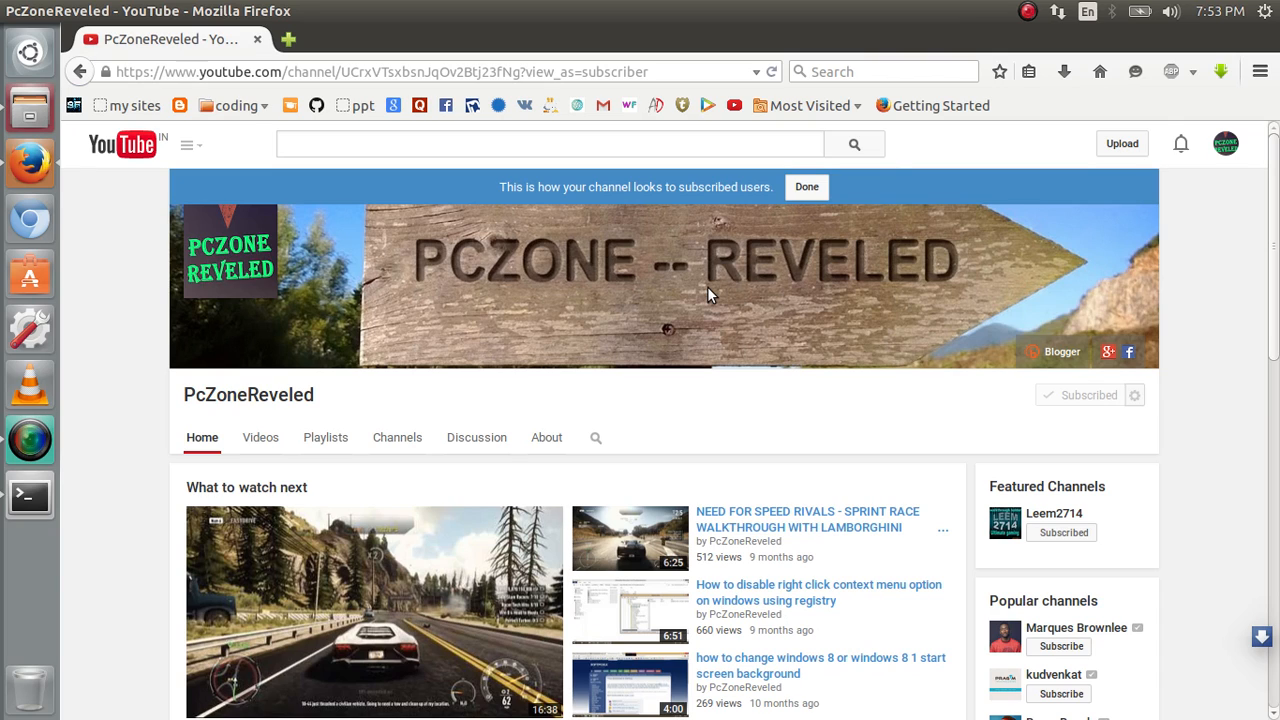
mouse_move(1058, 173)
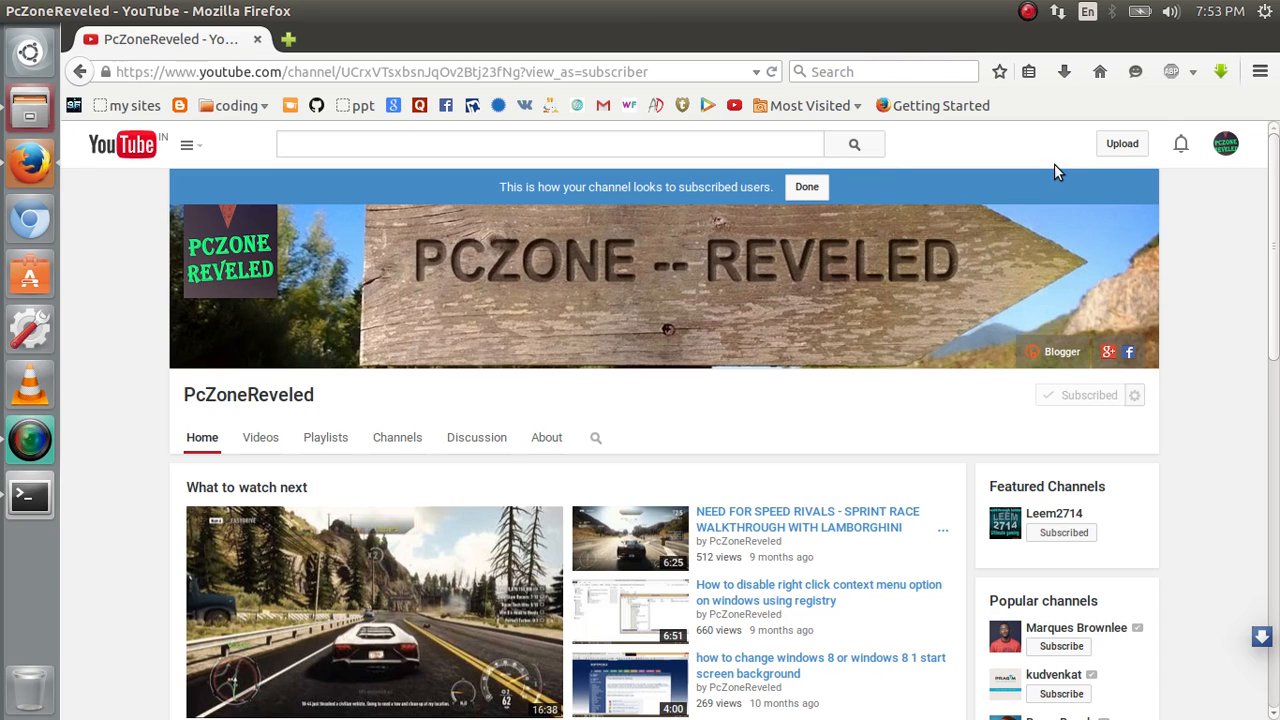